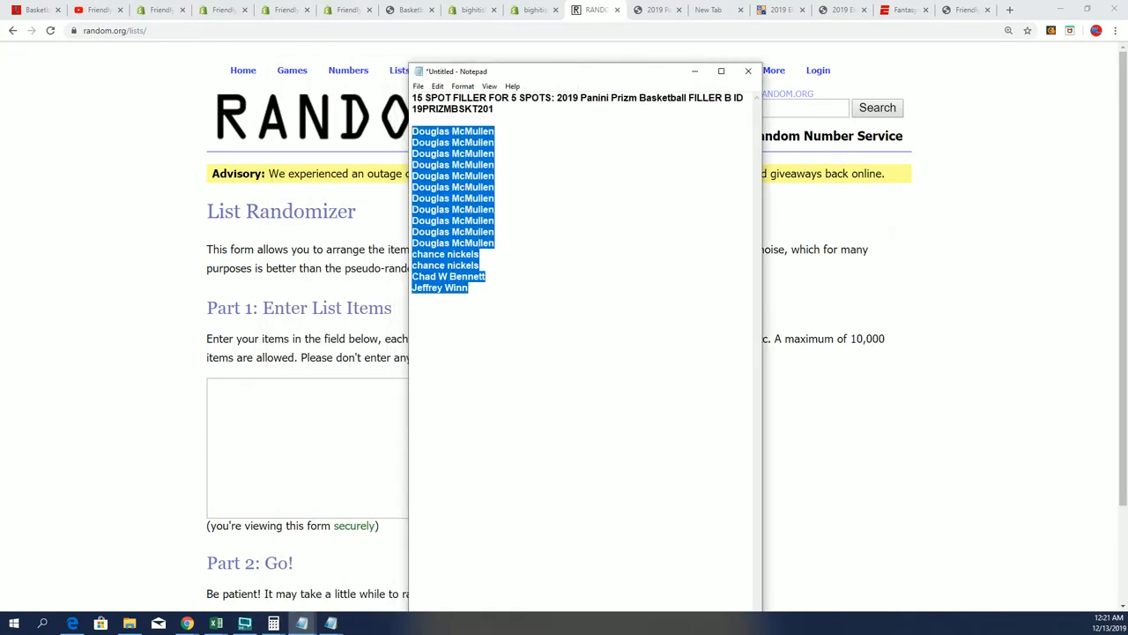
# Copy the 15 filler names from Notepad and paste them into the List Randomizer field
pyautogui.click(424, 98)
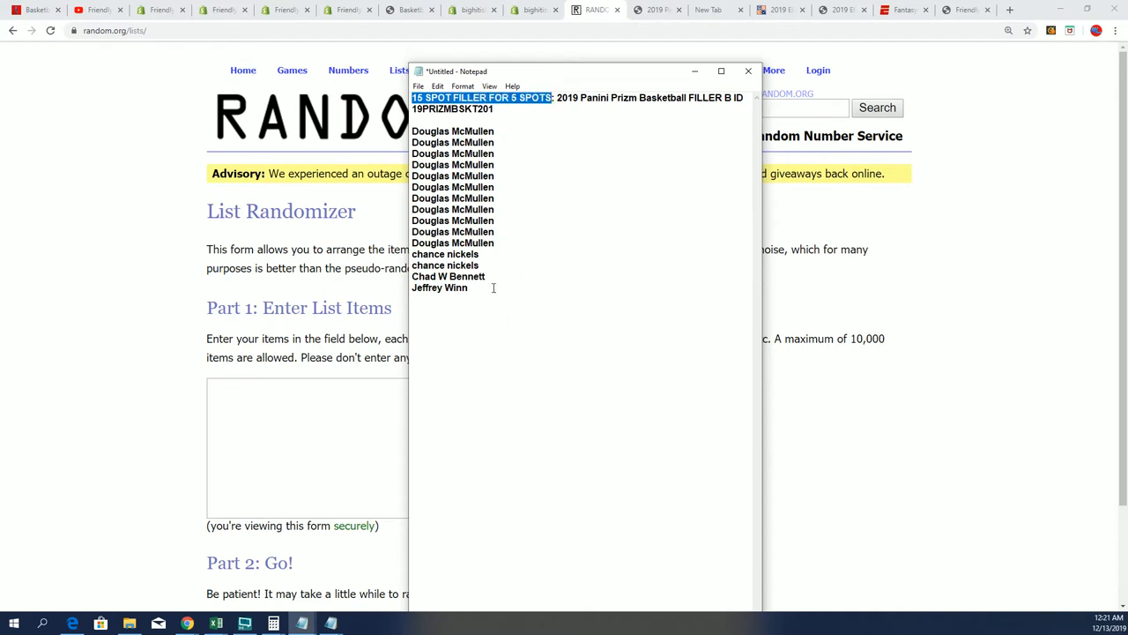
pyautogui.press('ctrl+a')
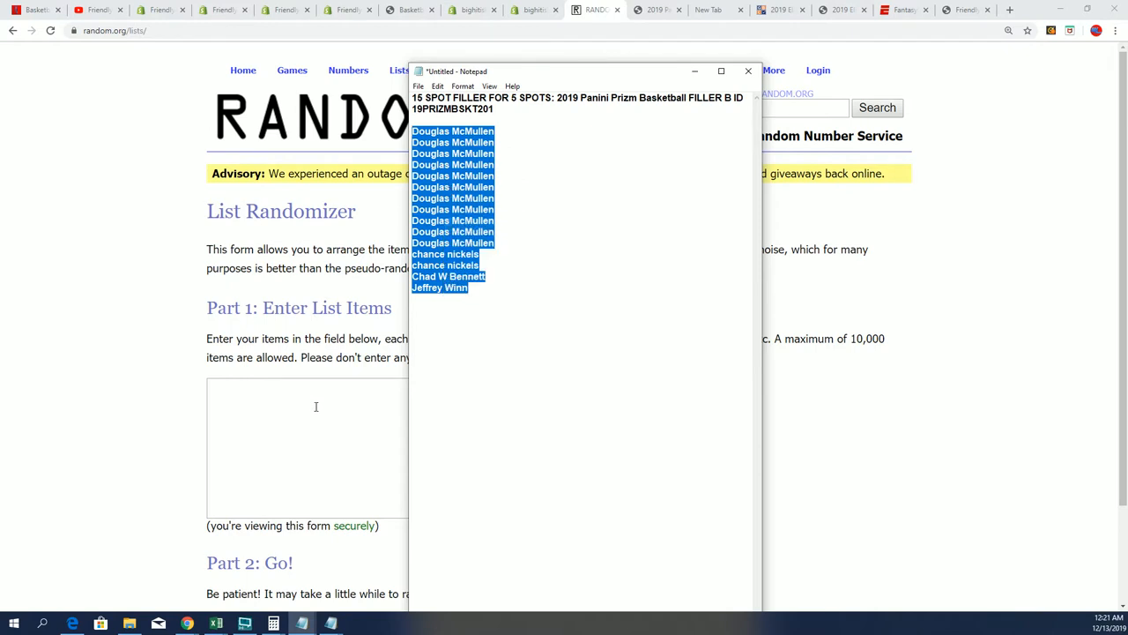
pyautogui.rightClick(316, 406)
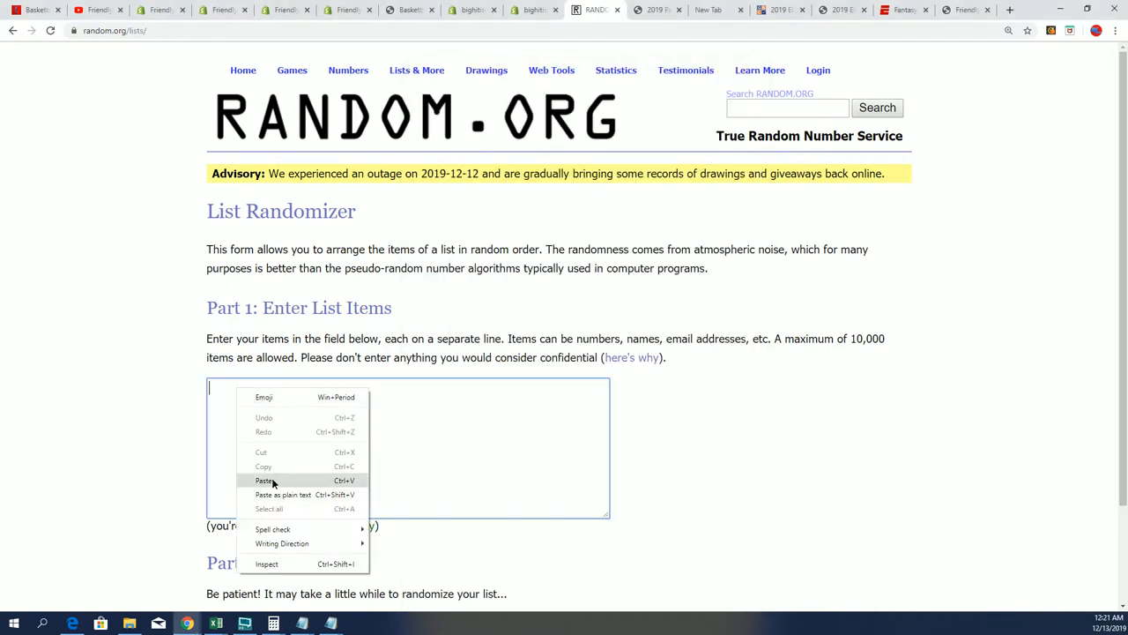
pyautogui.click(264, 481)
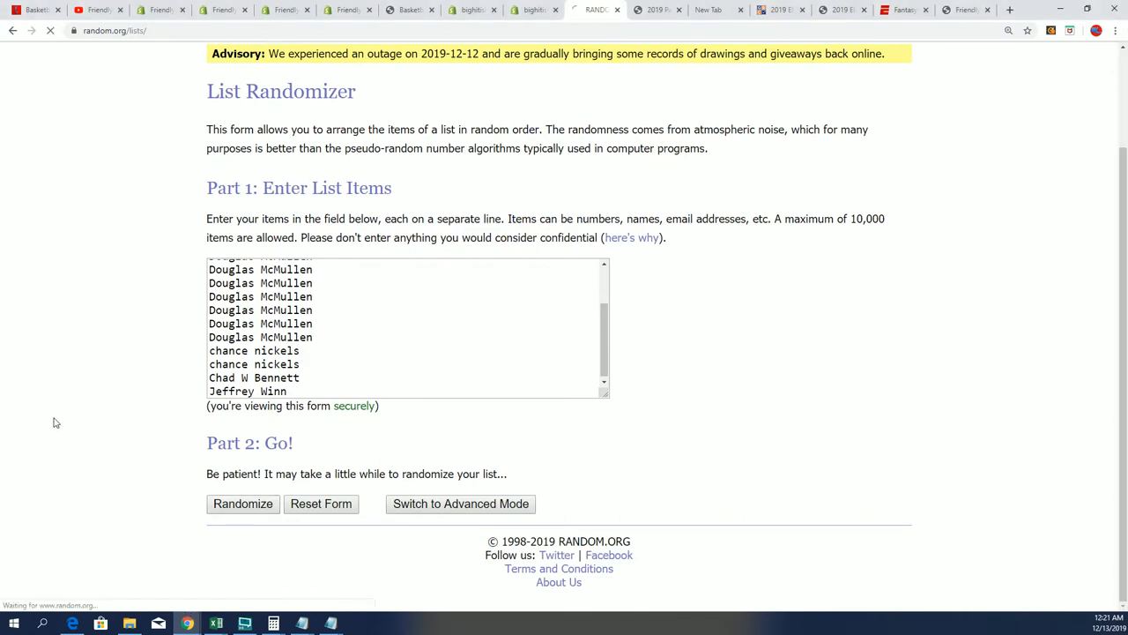
# Randomize the list seven times with Randomize and Again!, then select names 1 to 5 as winners
pyautogui.click(242, 503)
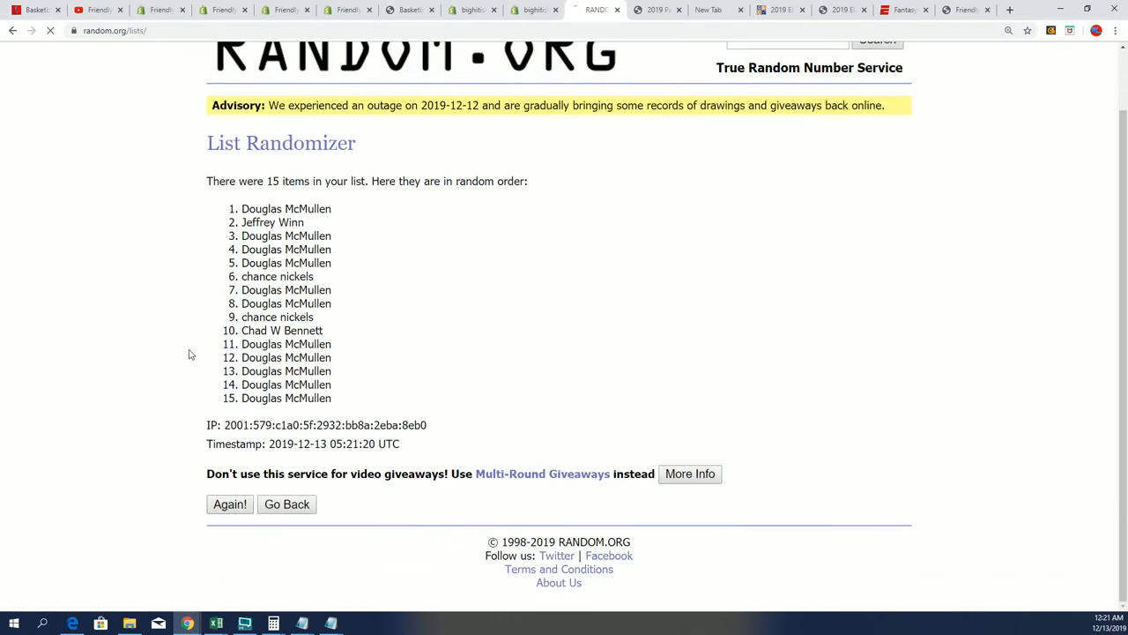
pyautogui.click(230, 503)
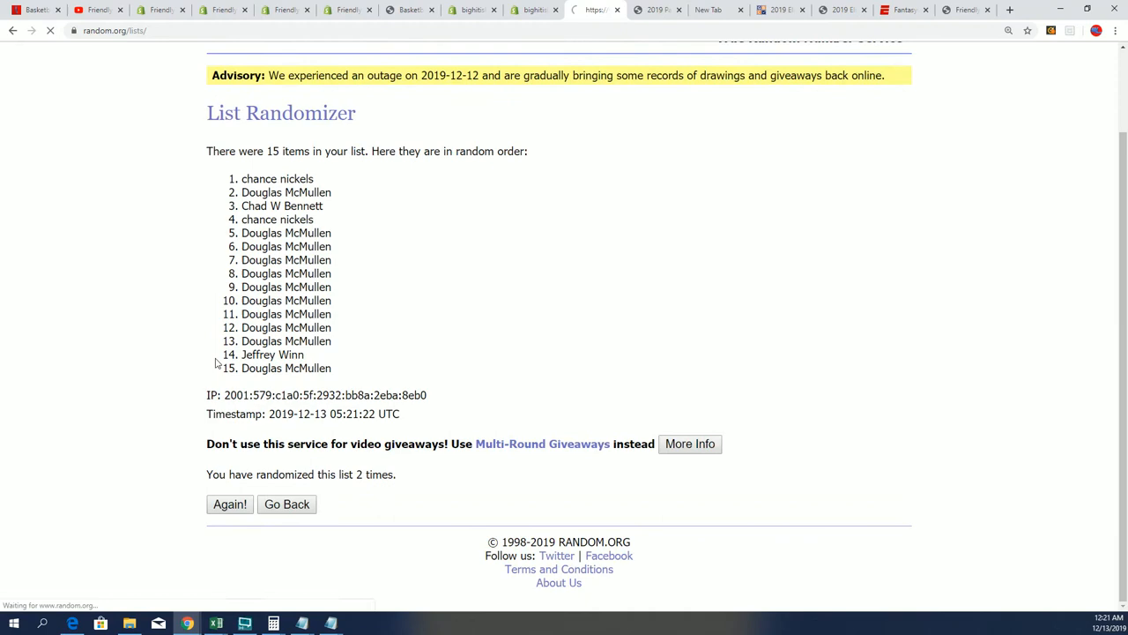
pyautogui.click(229, 503)
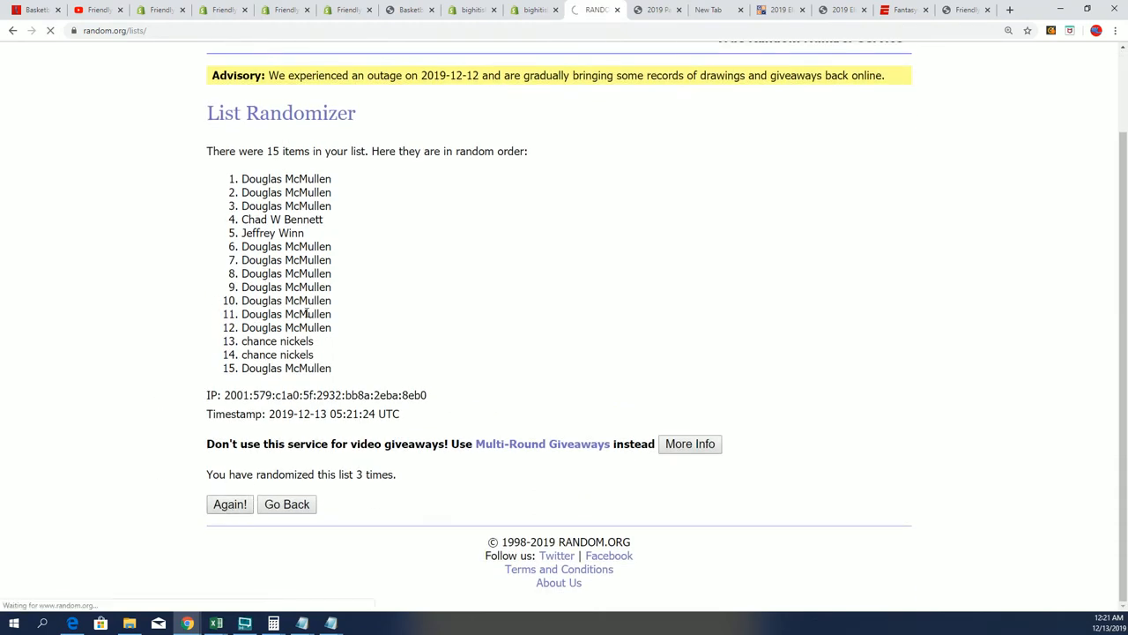
pyautogui.click(230, 503)
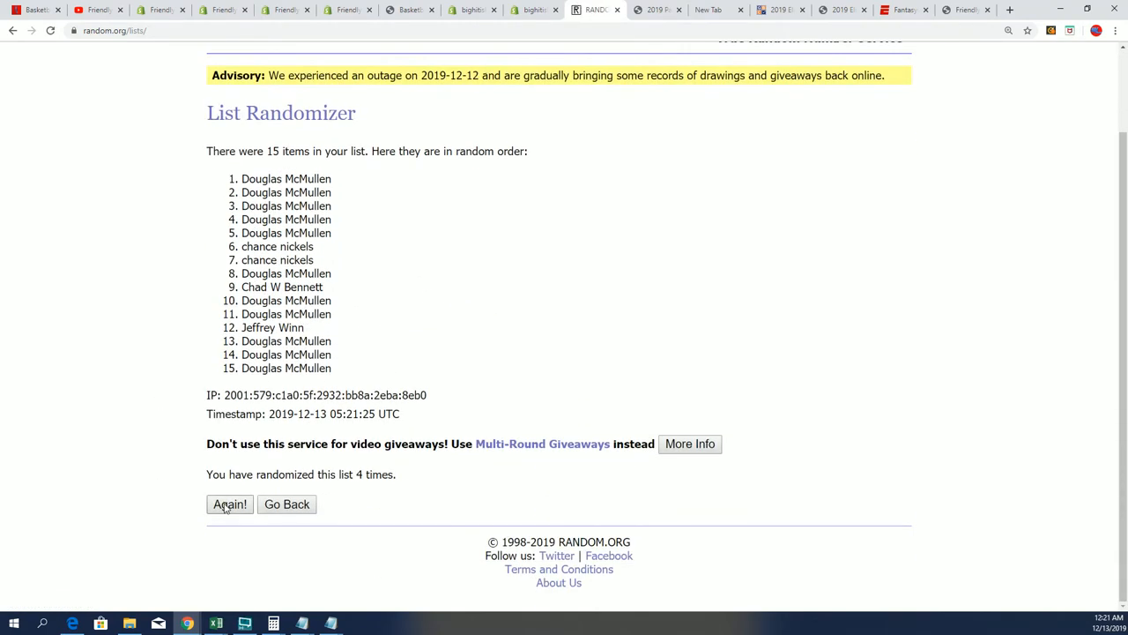
pyautogui.click(229, 503)
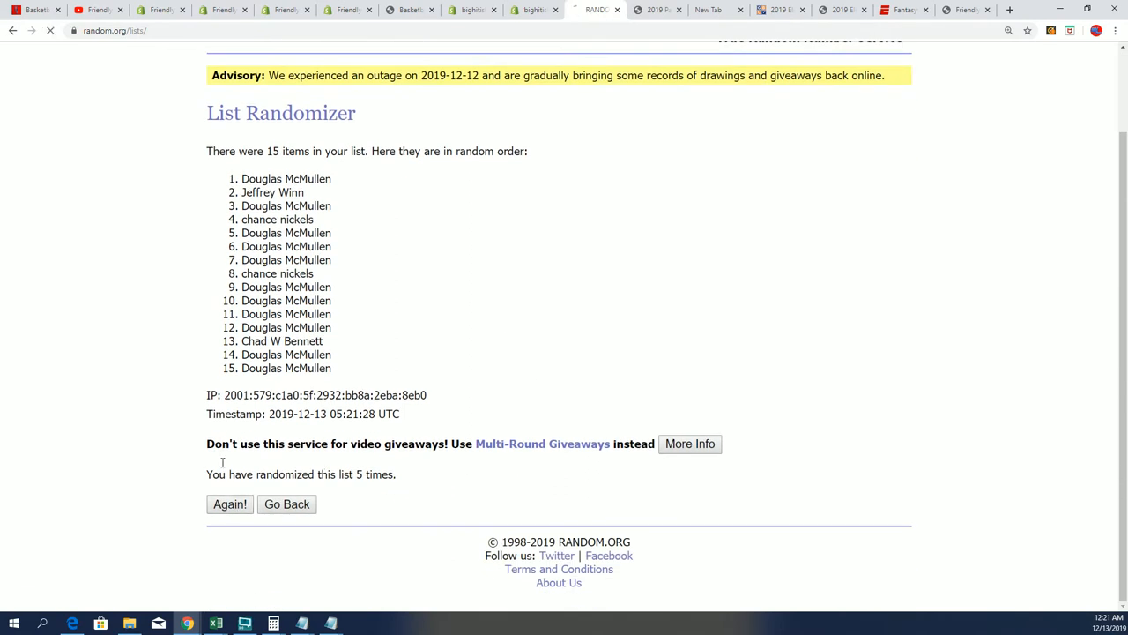
pyautogui.click(230, 504)
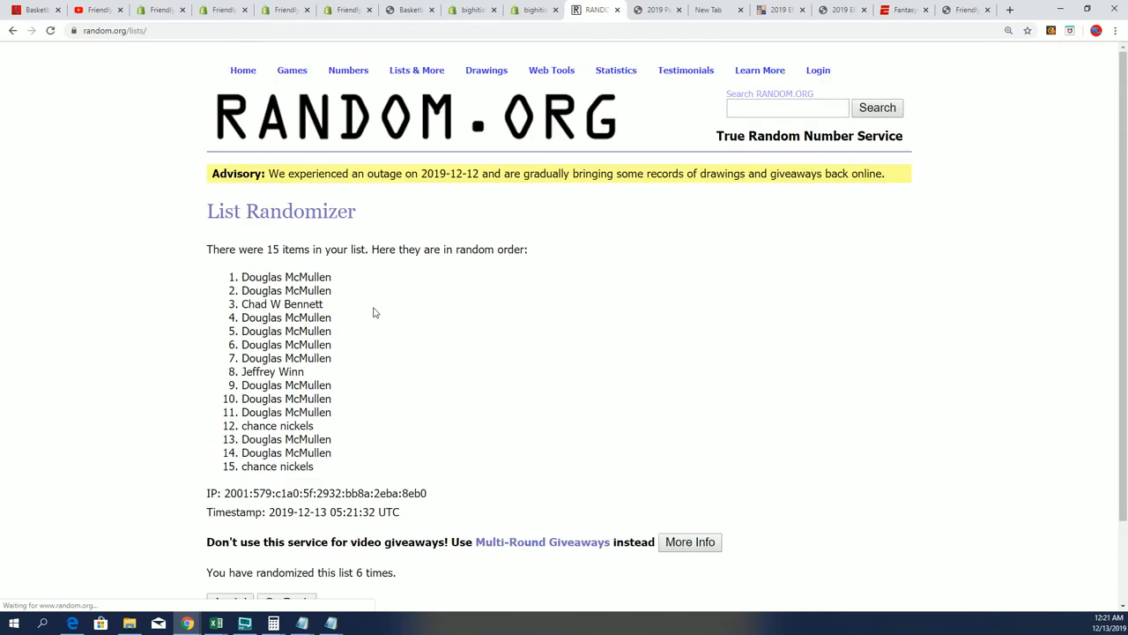
pyautogui.scroll(-3)
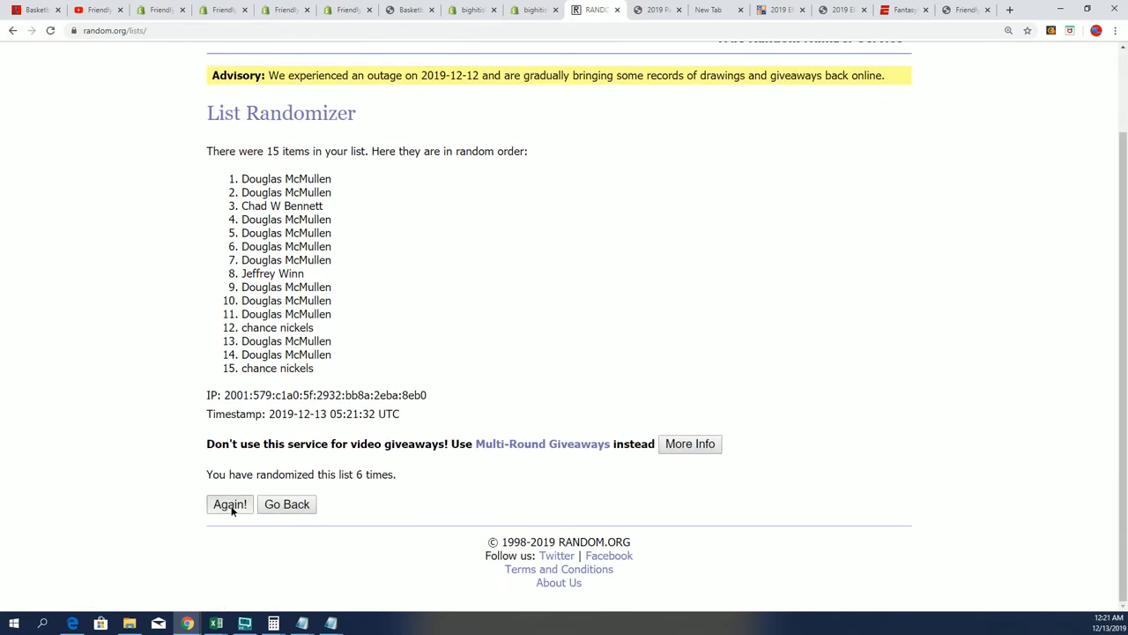
pyautogui.click(230, 503)
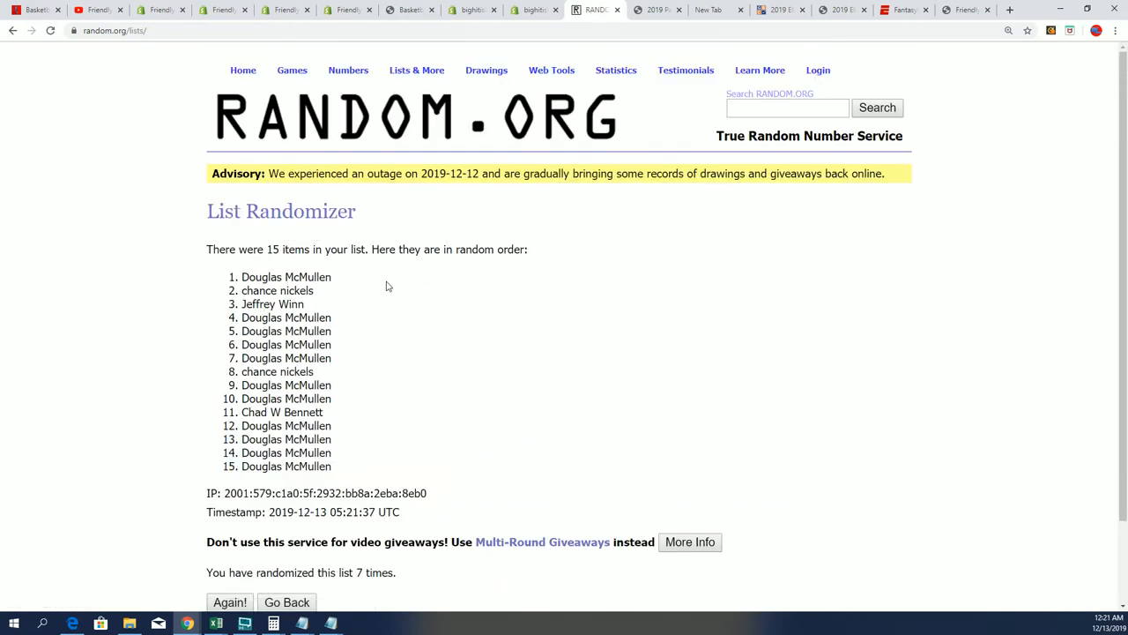
pyautogui.moveTo(243, 276); pyautogui.dragTo(333, 330)
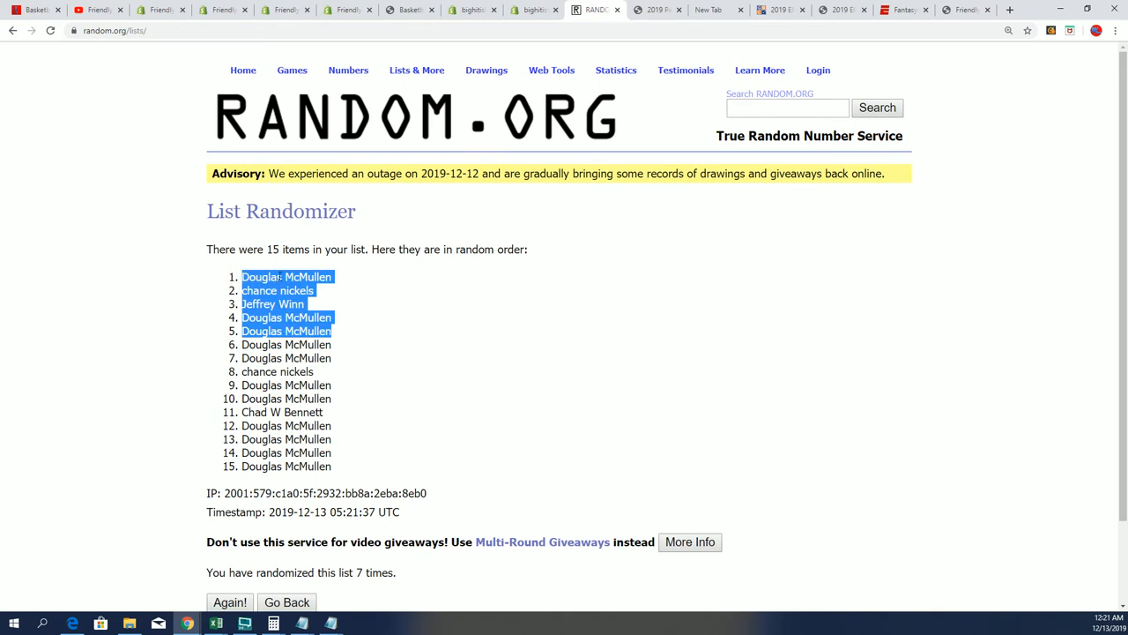